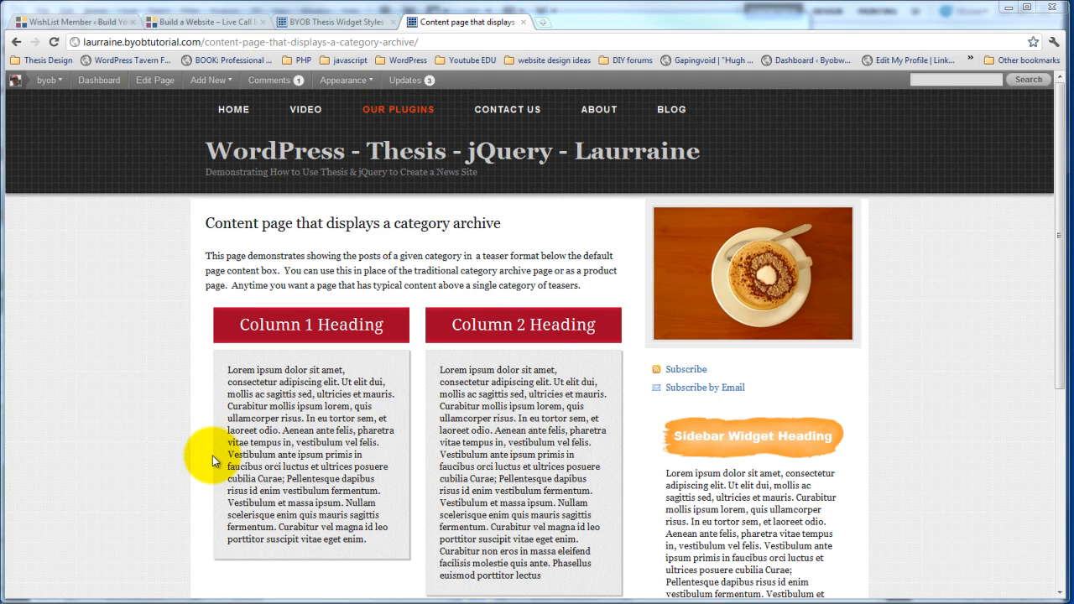
{"action": "mouse_move", "coordinate": [186, 462]}
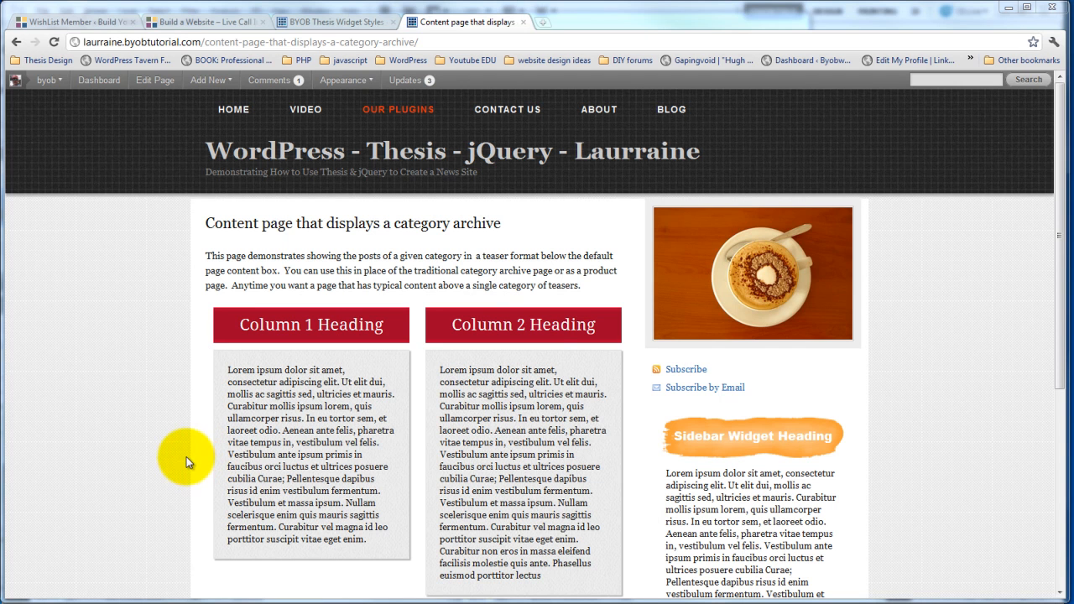
- Go to the BYOB Thesis Widget Styles settings page
{"action": "left_click", "coordinate": [176, 423]}
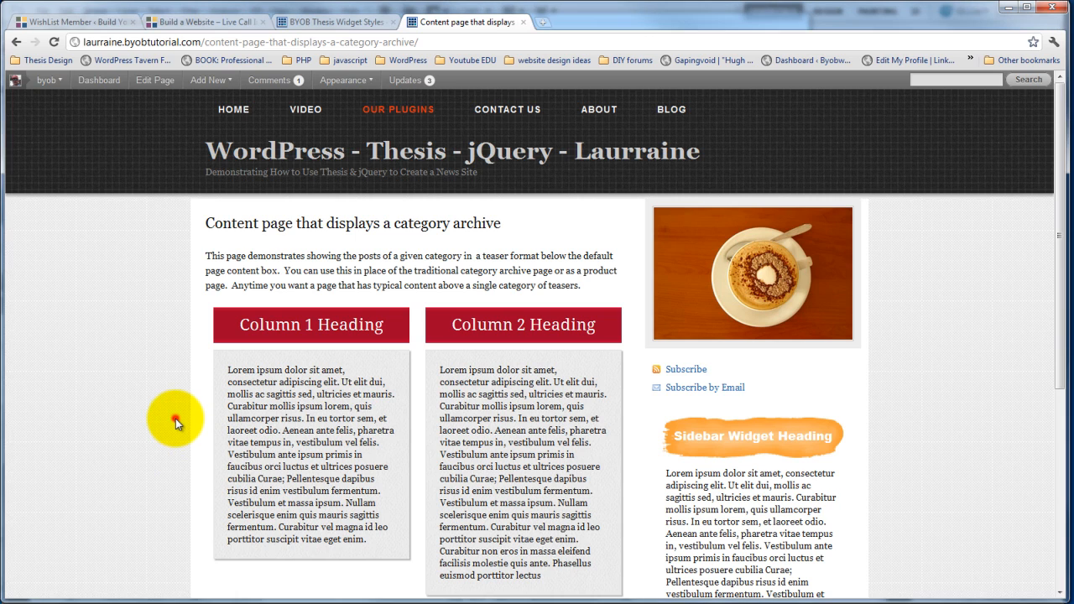
{"action": "scroll", "scroll_direction": "down", "scroll_amount": 3}
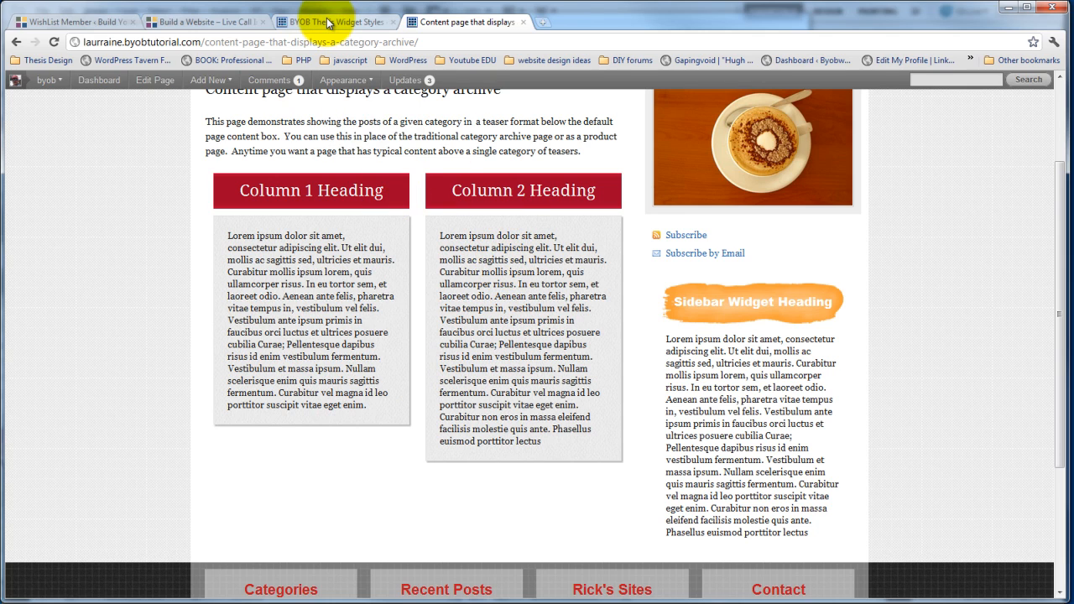
{"action": "left_click", "coordinate": [335, 22]}
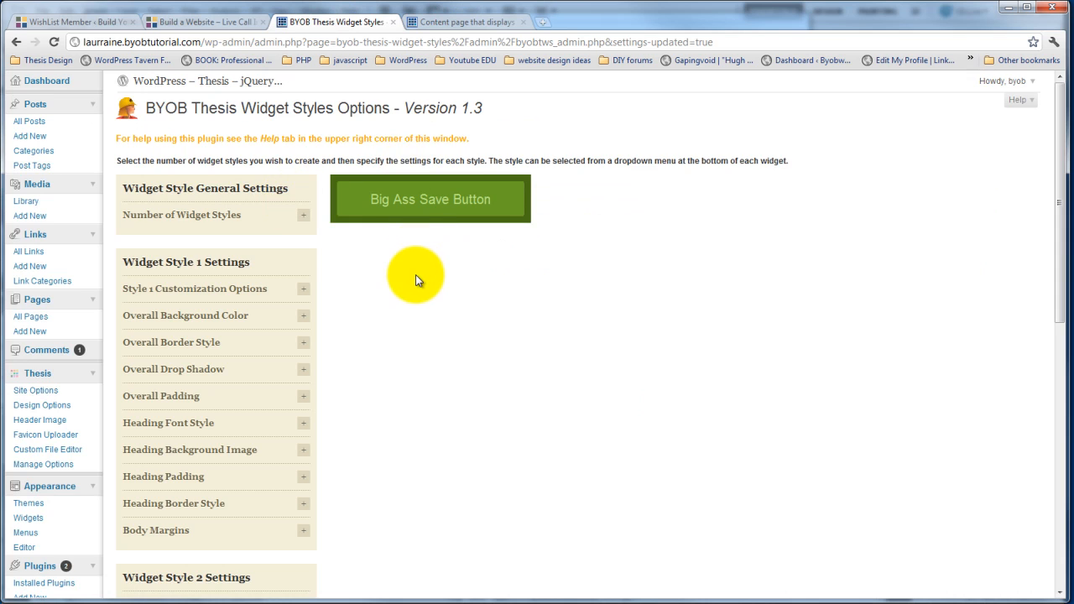
{"action": "scroll", "scroll_direction": "down", "scroll_amount": 3}
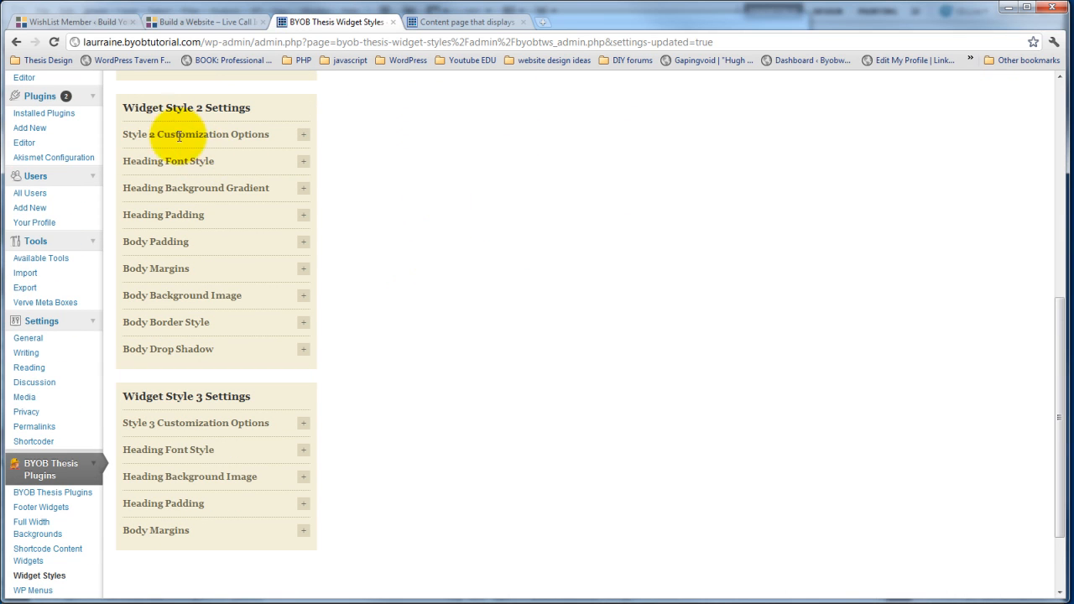
{"action": "mouse_move", "coordinate": [312, 136]}
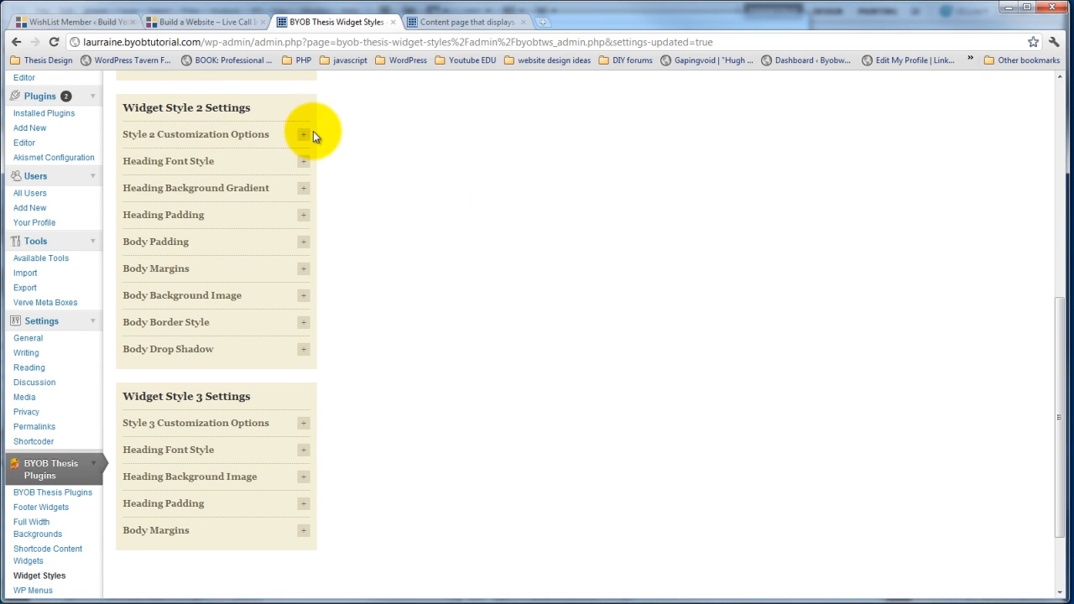
- Under Style 2 Customization Options, enable 'Set a fixed height for the Widget Body'
{"action": "left_click", "coordinate": [302, 134]}
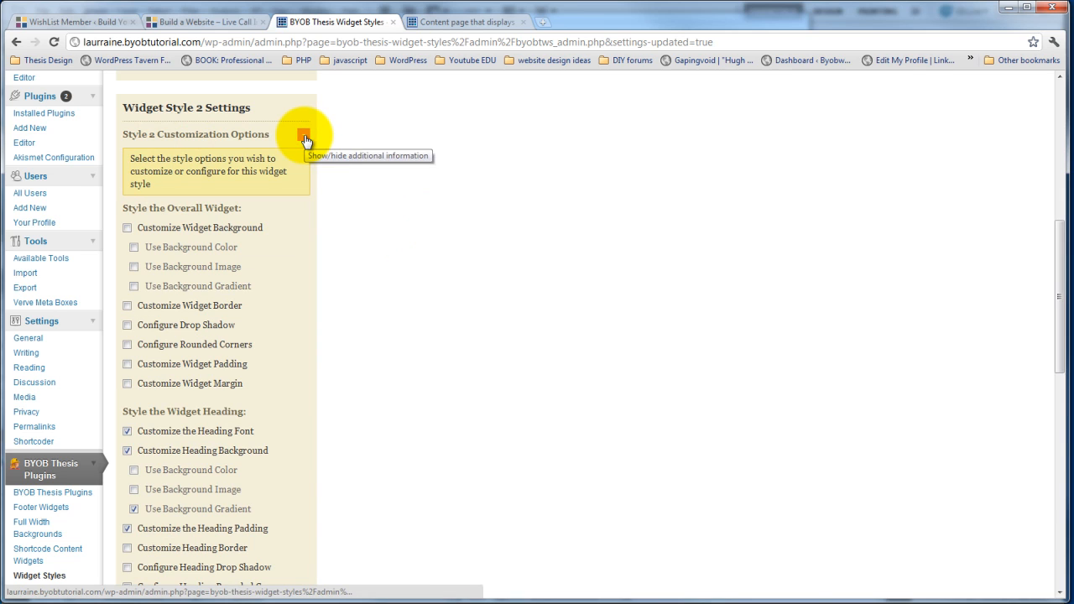
{"action": "scroll", "scroll_direction": "down", "scroll_amount": 3}
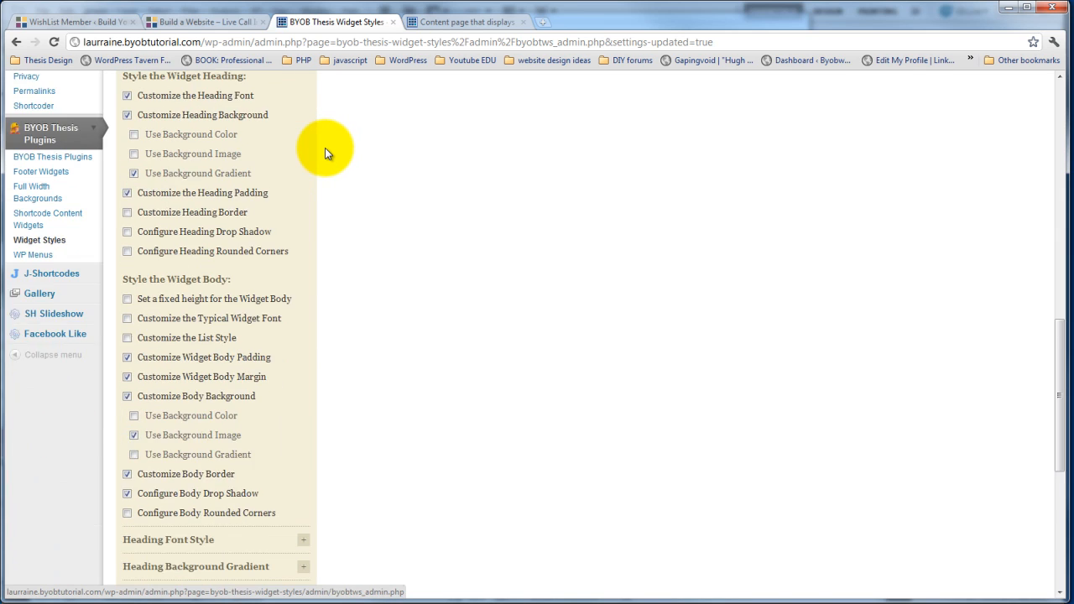
{"action": "scroll", "scroll_direction": "down", "scroll_amount": 3}
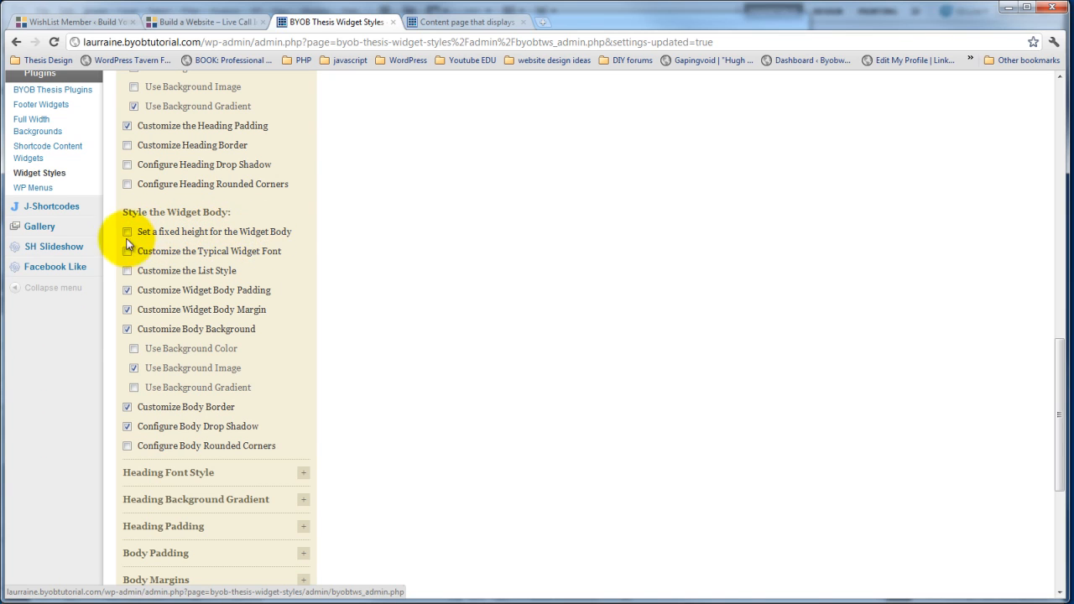
{"action": "left_click", "coordinate": [128, 232]}
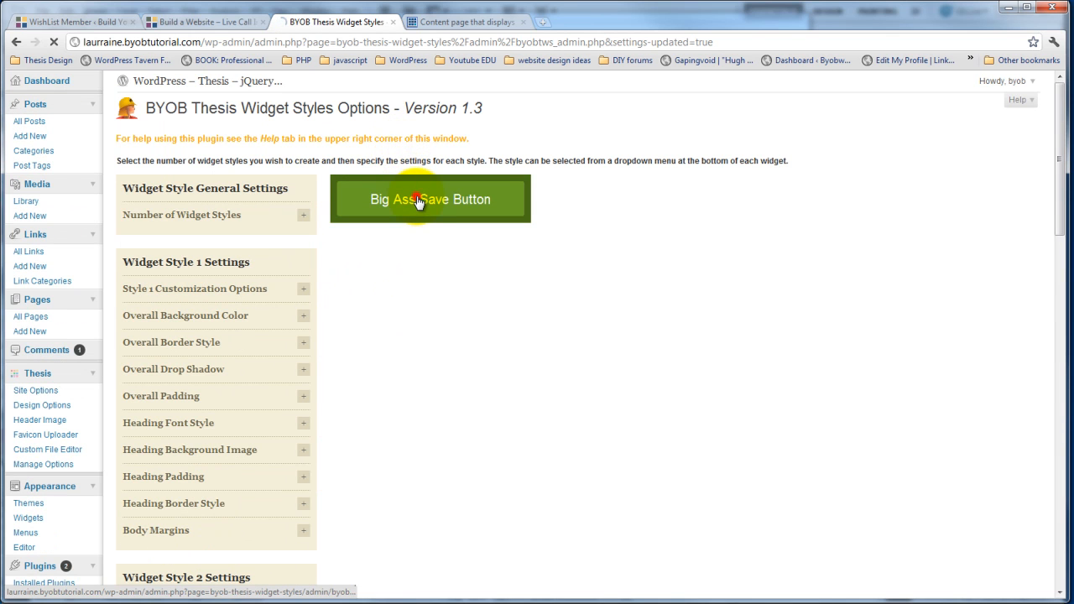
- Save the settings and enter 350 pixels as the Widget Style 2 body height
{"action": "left_click", "coordinate": [430, 198]}
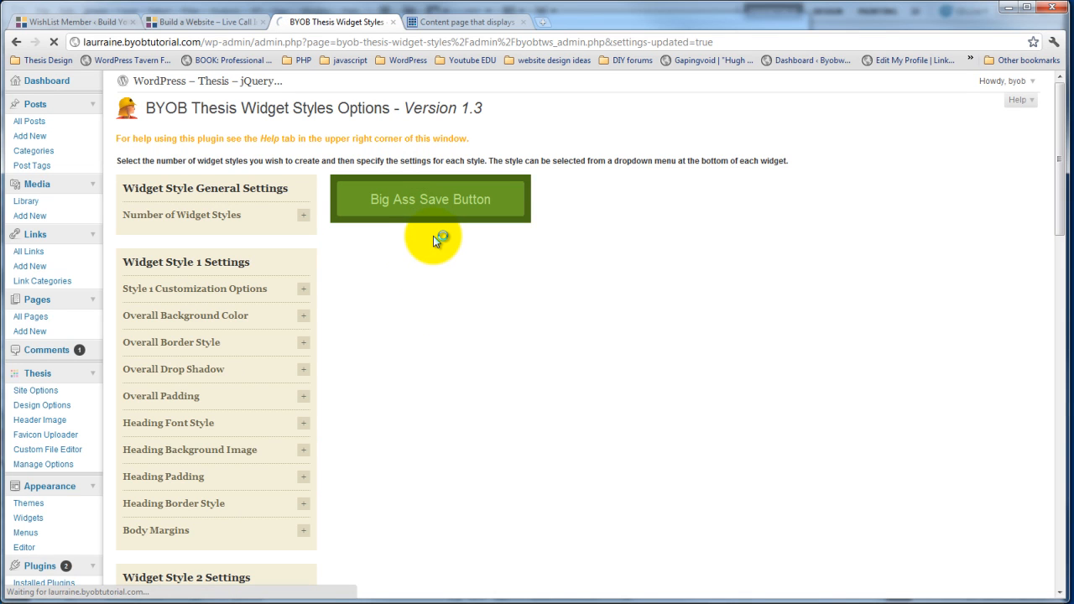
{"action": "scroll", "scroll_direction": "down", "scroll_amount": 3}
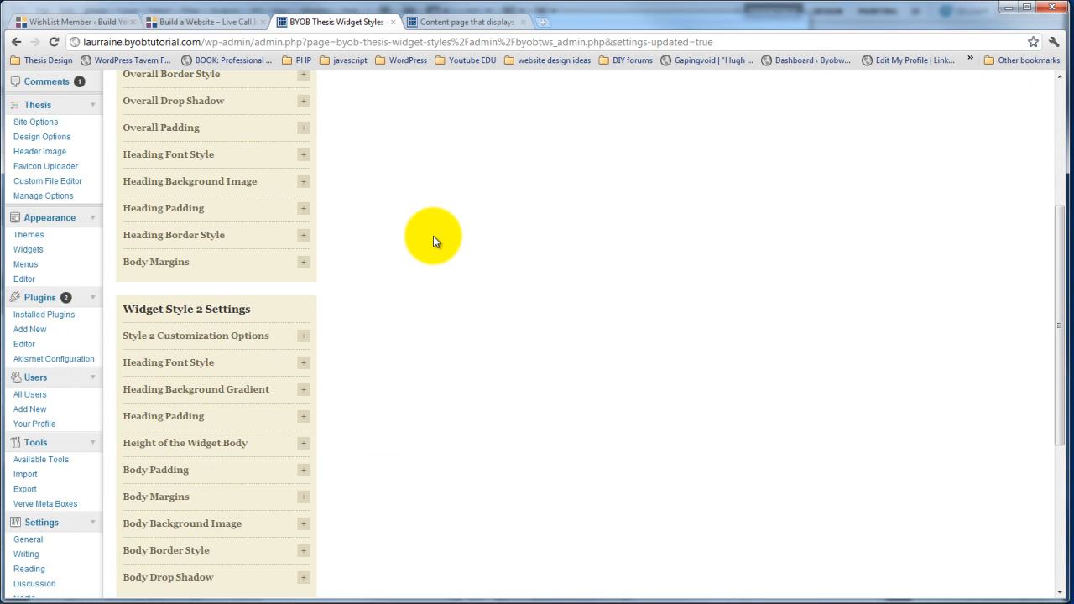
{"action": "scroll", "scroll_direction": "down", "scroll_amount": 3}
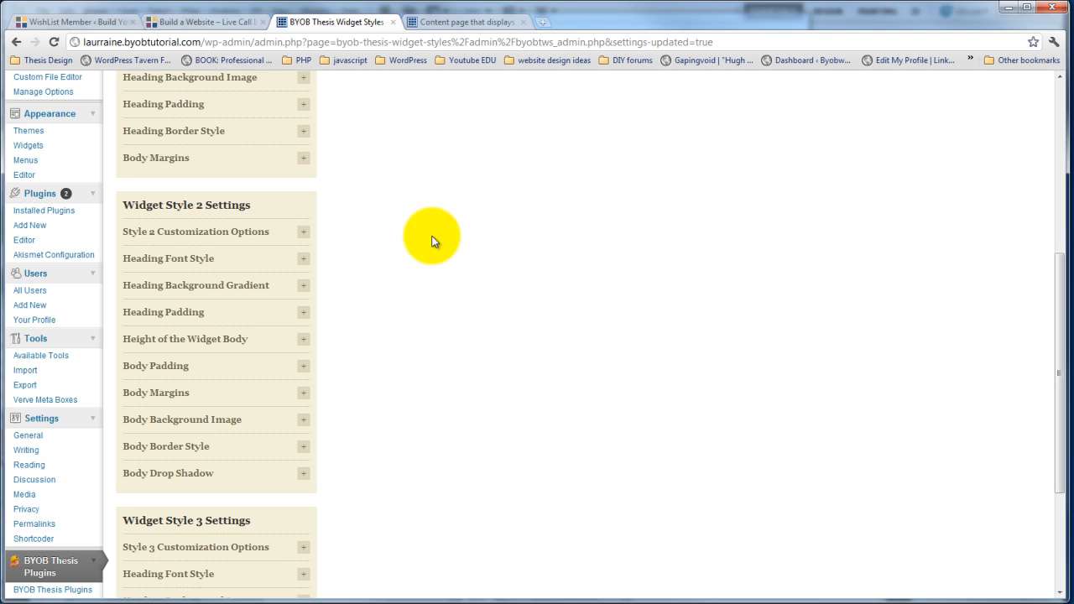
{"action": "mouse_move", "coordinate": [171, 326]}
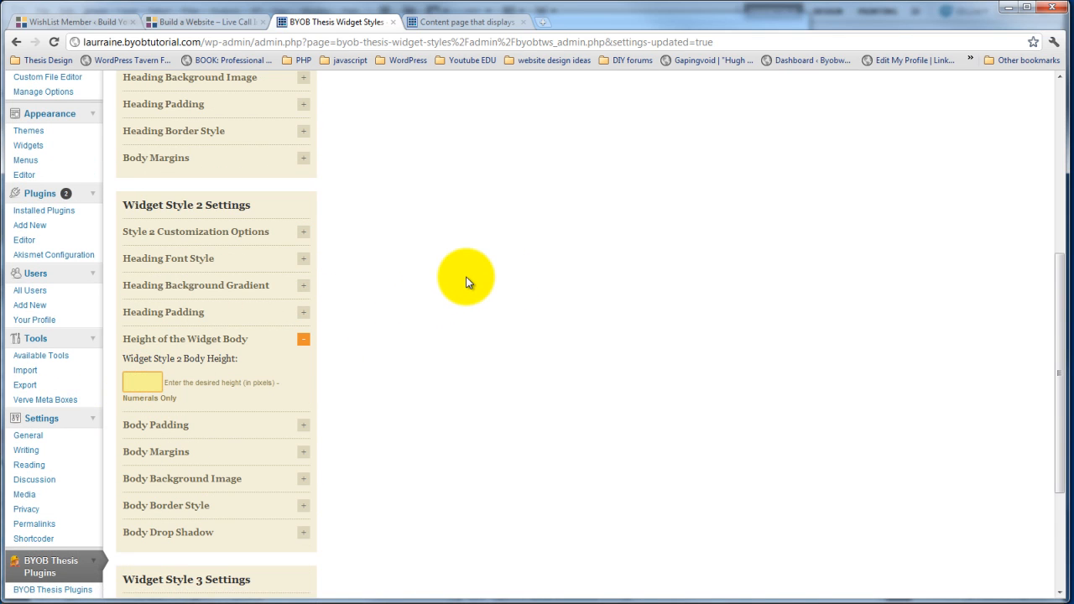
{"action": "type", "text": "350"}
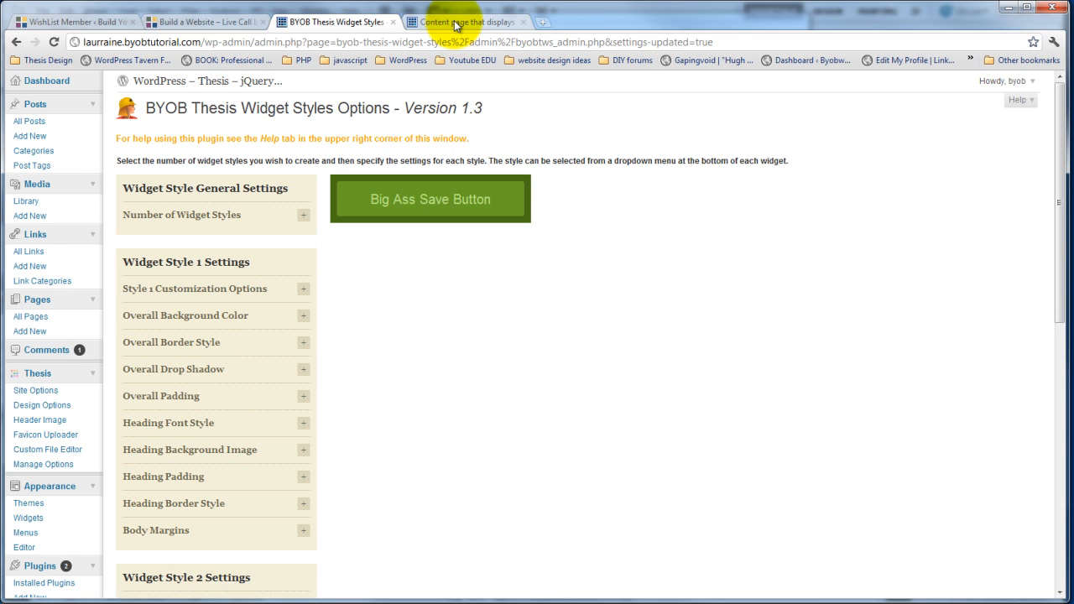
- Check the Column 1 and Column 2 widgets on the content page after the height change
{"action": "left_click", "coordinate": [467, 21]}
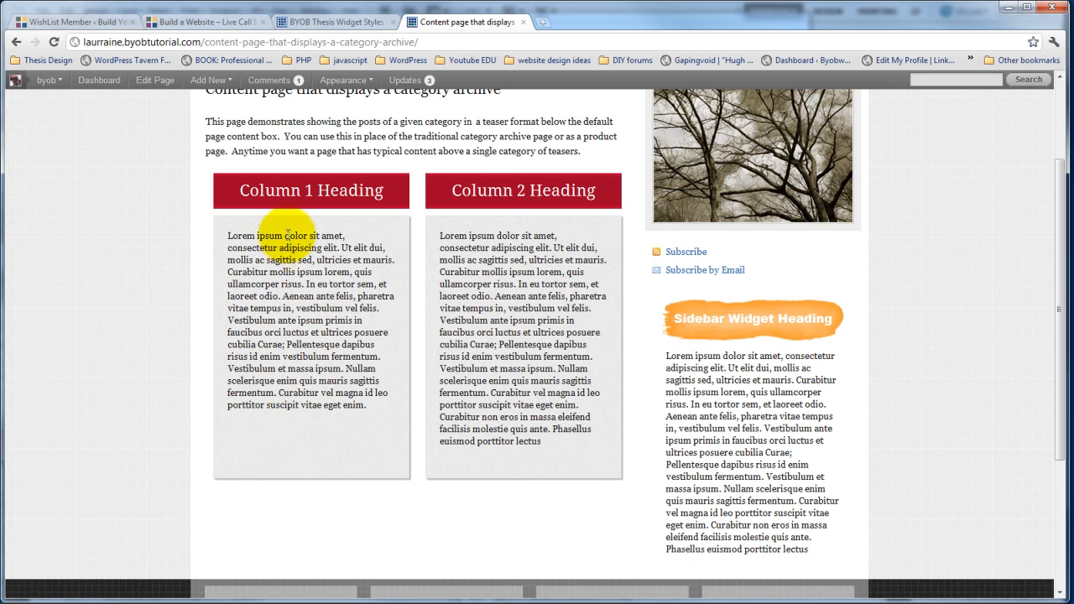
{"action": "mouse_move", "coordinate": [322, 410]}
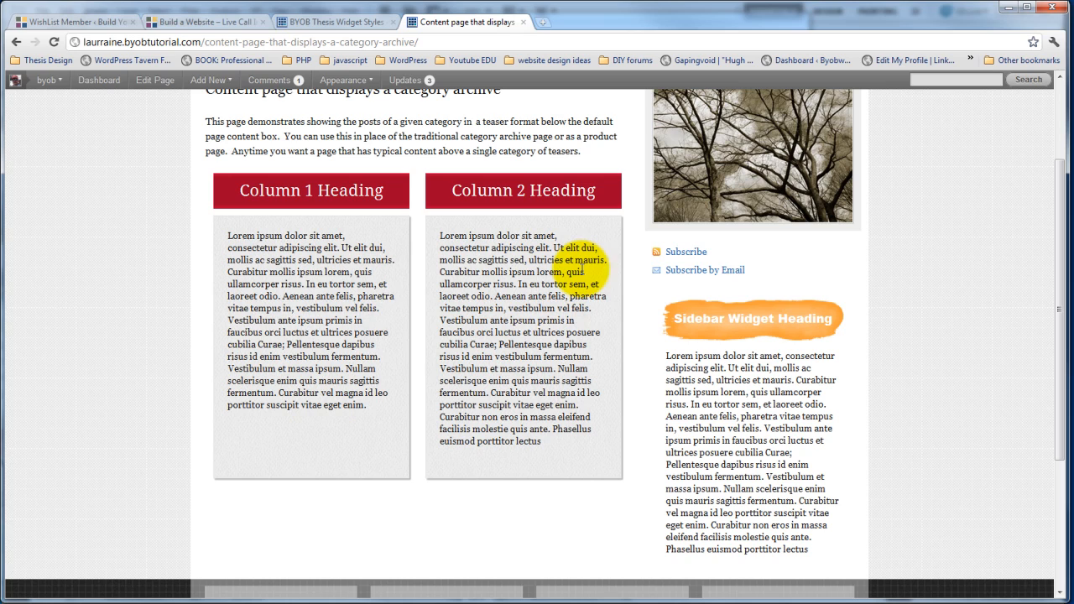
{"action": "left_click_drag", "start_coordinate": [579, 259], "coordinate": [328, 332]}
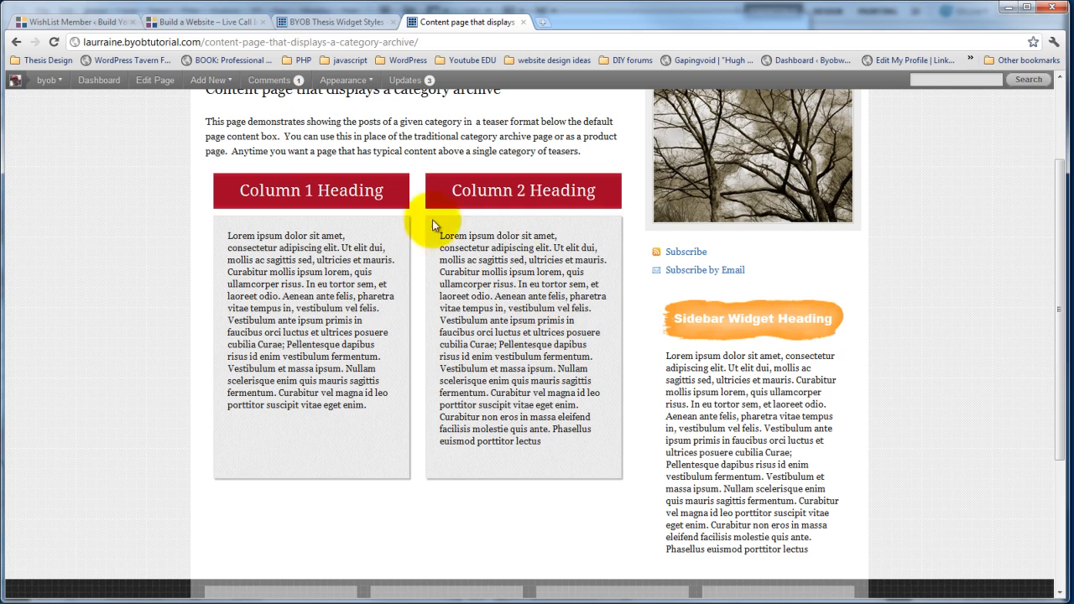
{"action": "left_click_drag", "start_coordinate": [434, 222], "coordinate": [533, 284]}
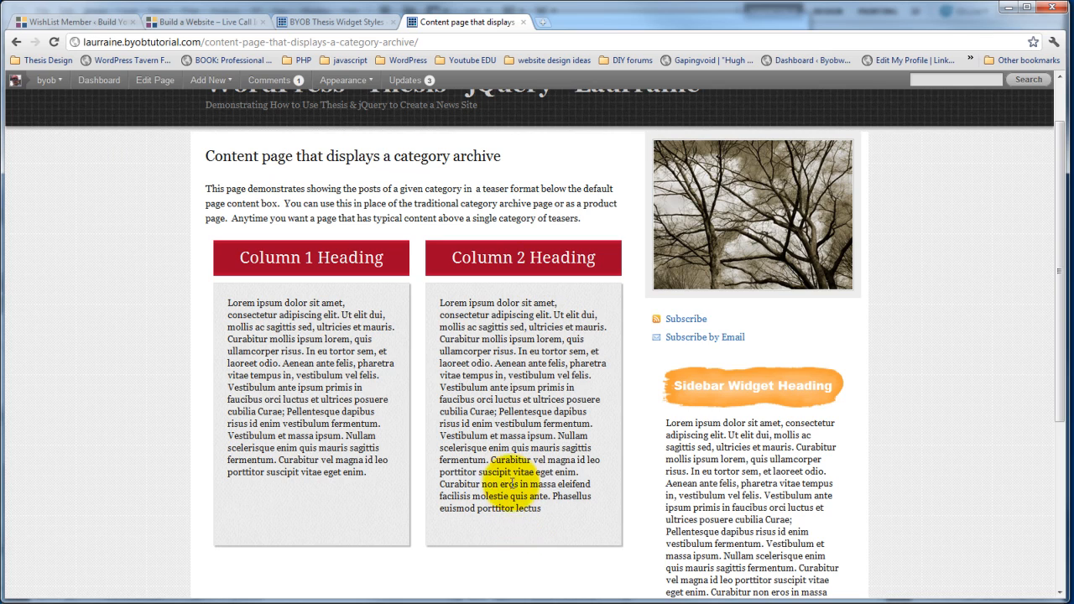
{"action": "scroll", "scroll_direction": "down", "scroll_amount": 3}
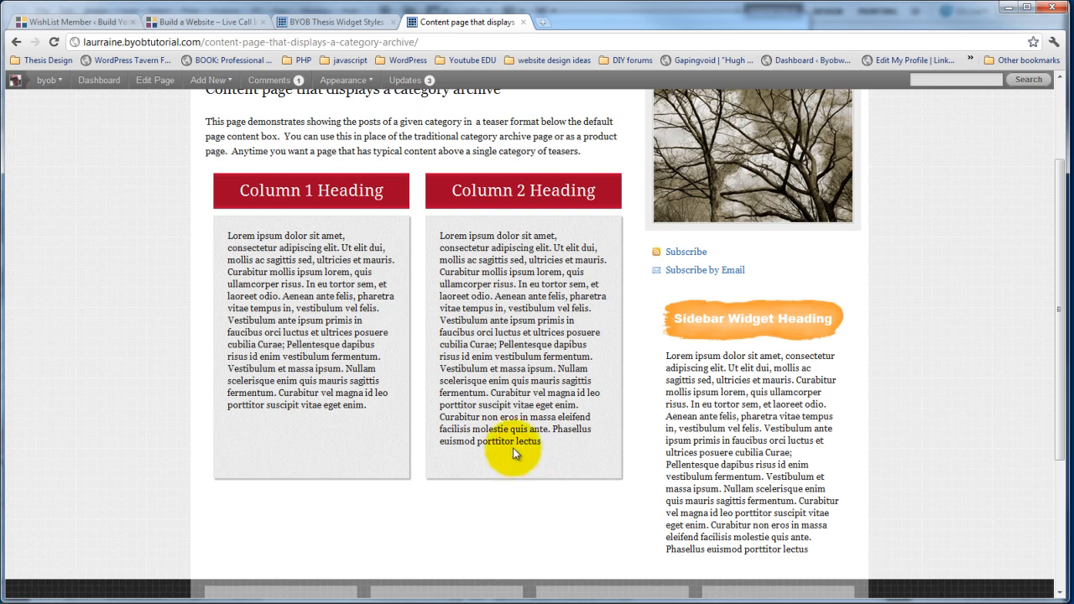
{"action": "mouse_move", "coordinate": [406, 149]}
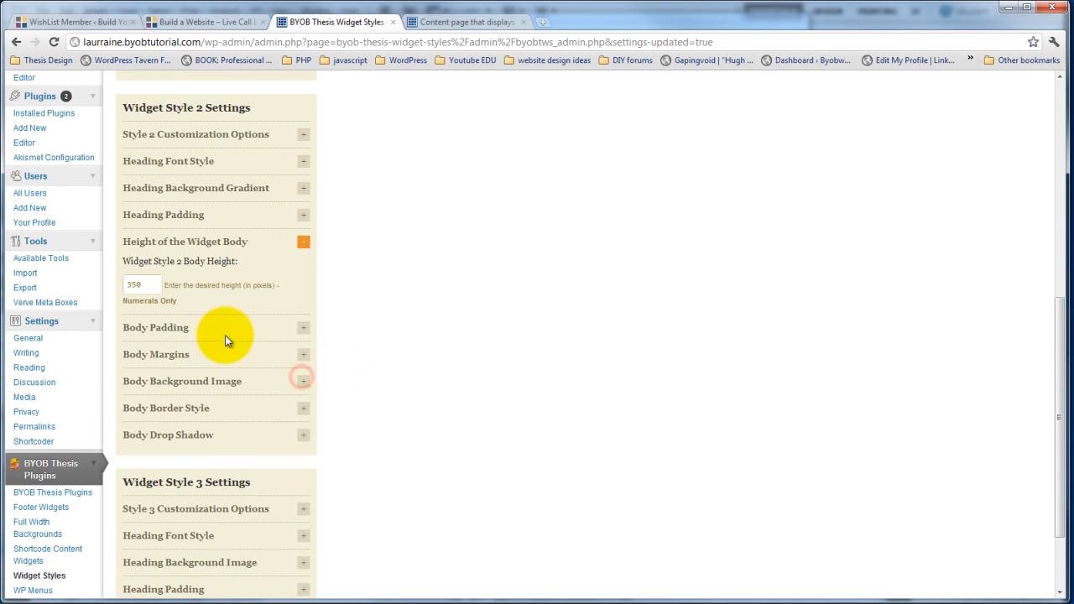
- Save the 350-pixel body height and return to the content page
{"action": "left_click", "coordinate": [143, 284]}
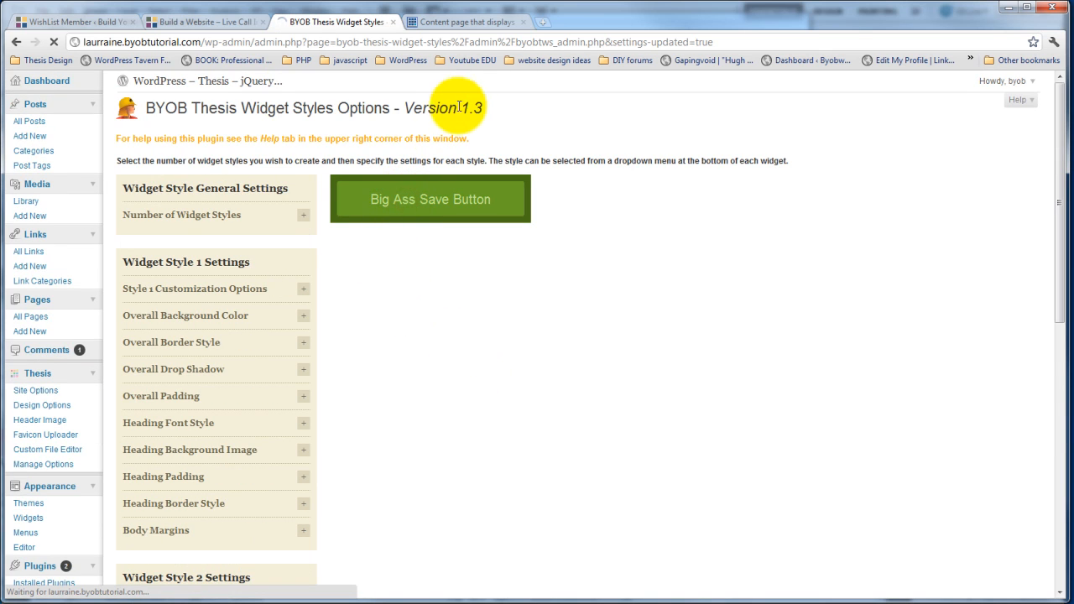
{"action": "left_click", "coordinate": [464, 20]}
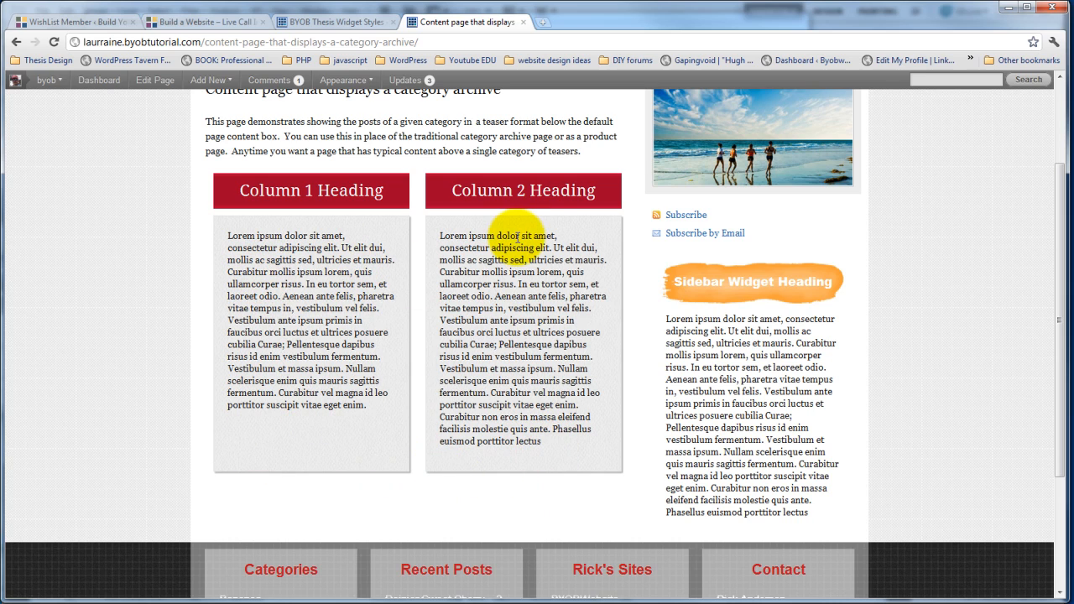
{"action": "left_click_drag", "start_coordinate": [519, 235], "coordinate": [483, 363]}
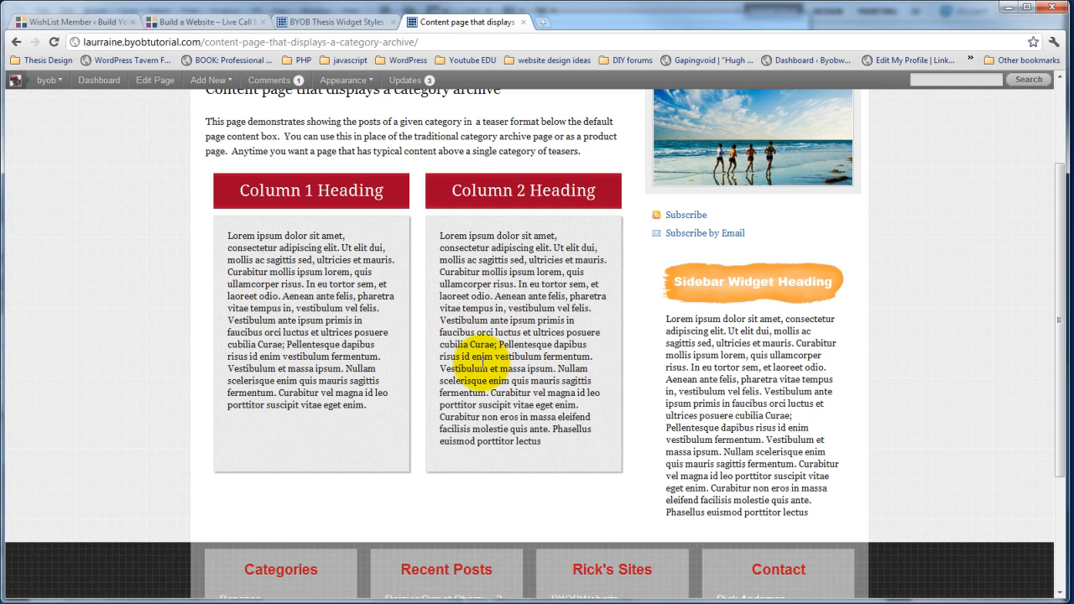